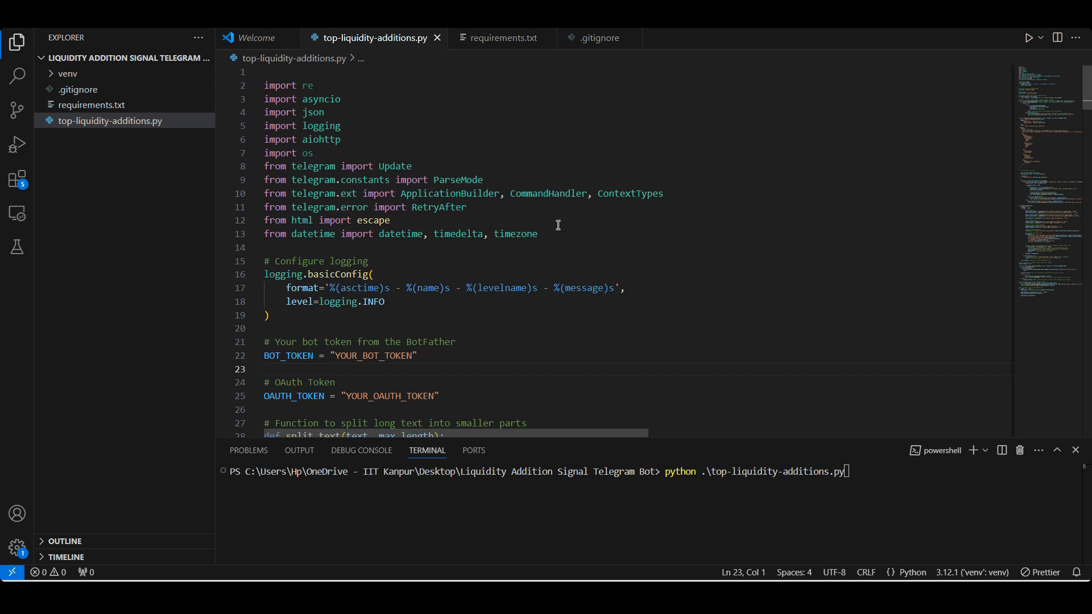
pyautogui.scroll(-3)
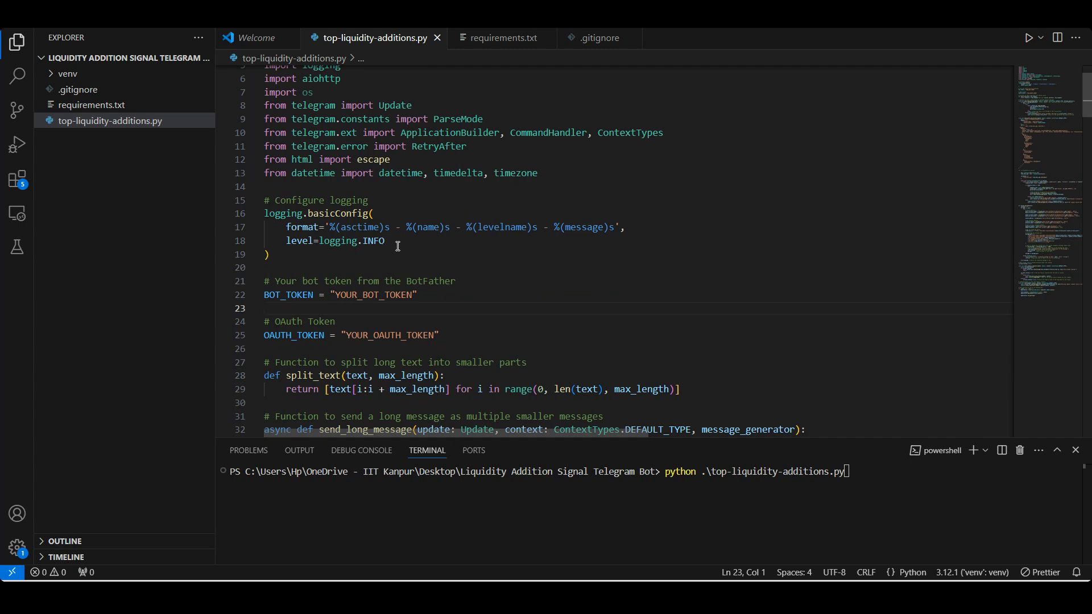
pyautogui.moveTo(399, 293)
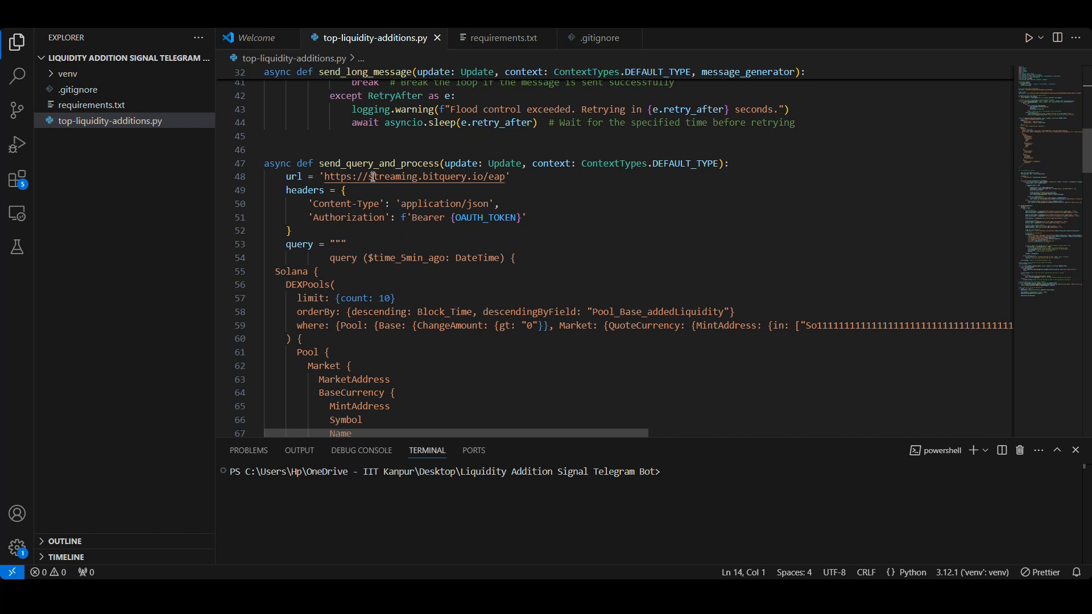
pyautogui.moveTo(415, 177)
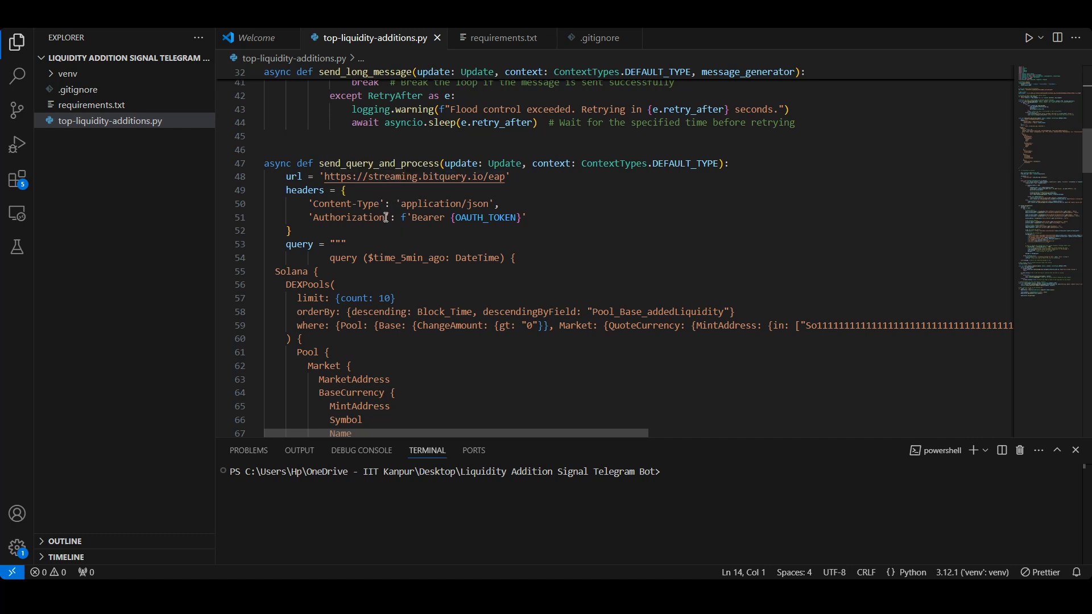
pyautogui.moveTo(449, 339)
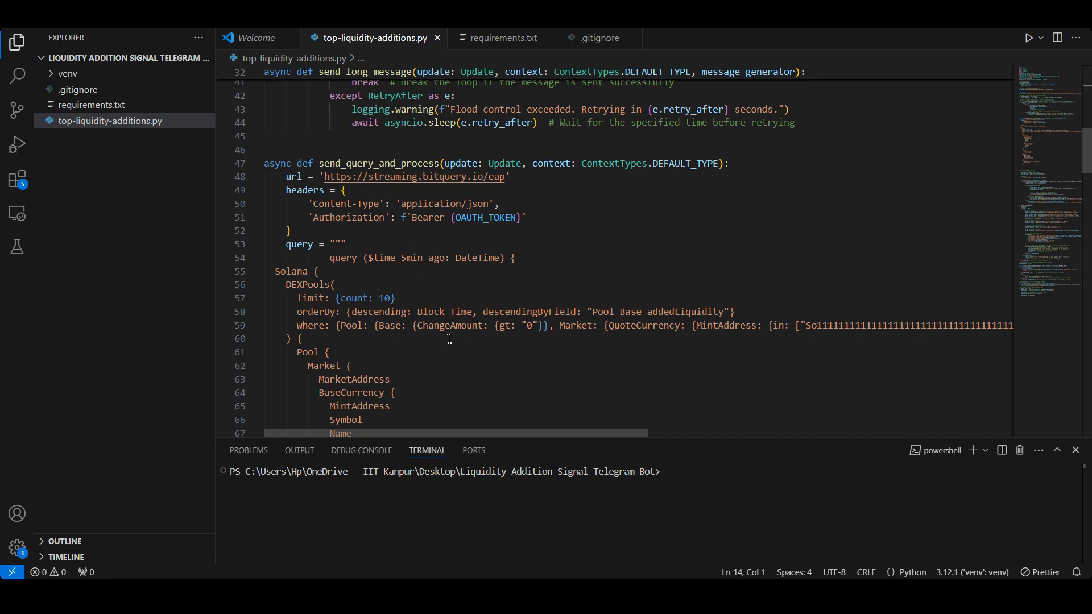
pyautogui.scroll(-3)
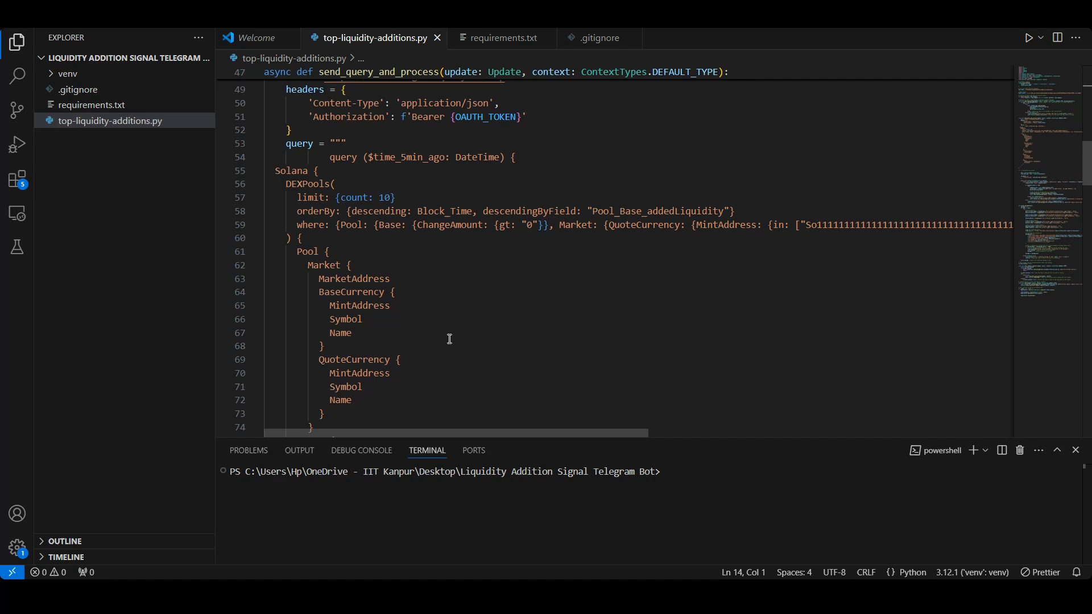
pyautogui.scroll(-3)
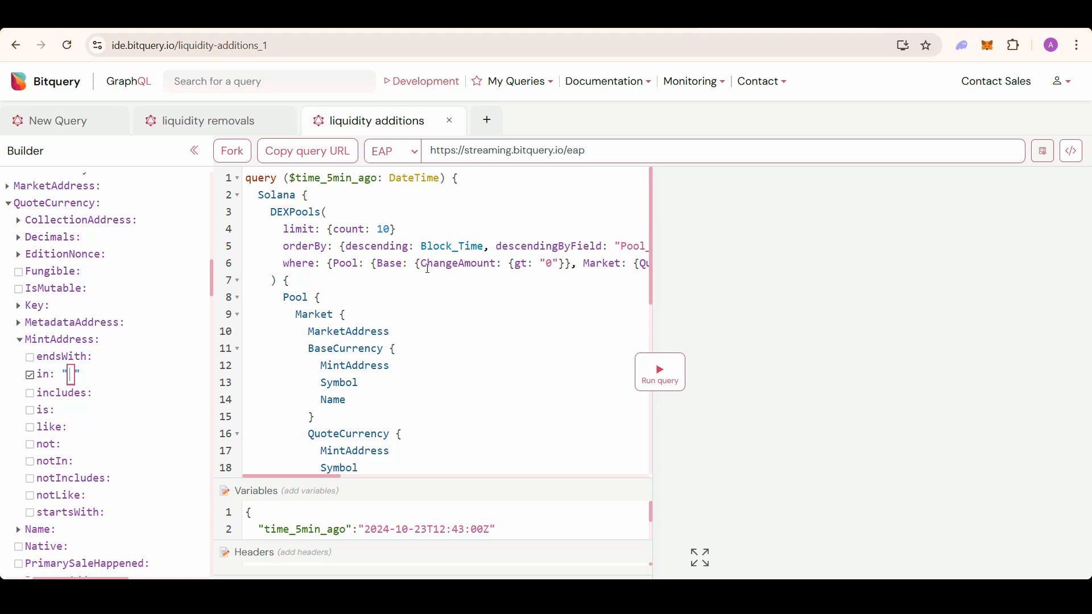
pyautogui.moveTo(408, 342)
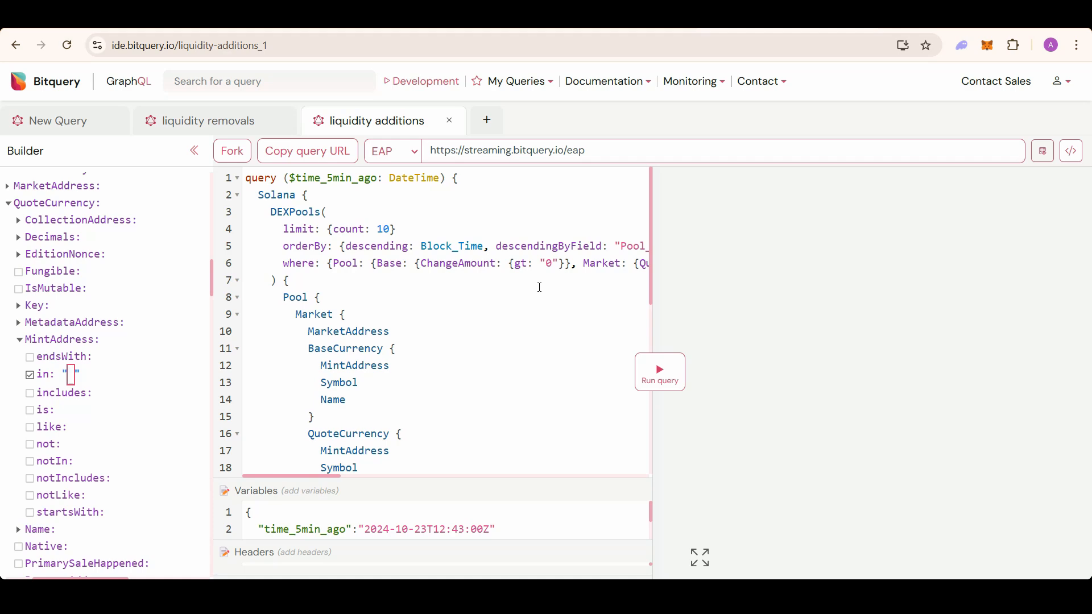
pyautogui.scroll(-3)
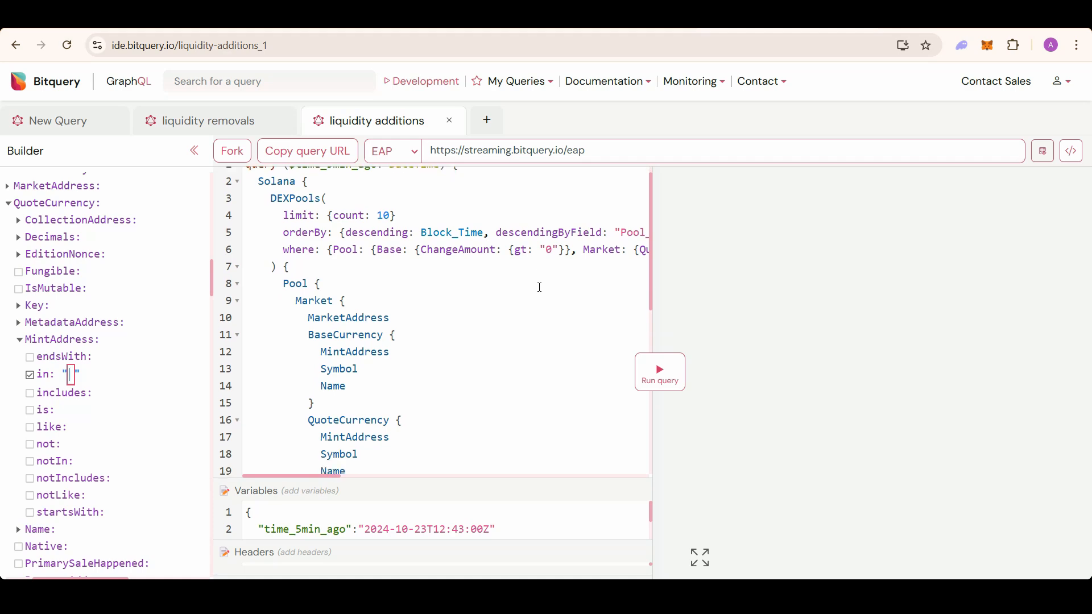
pyautogui.scroll(-3)
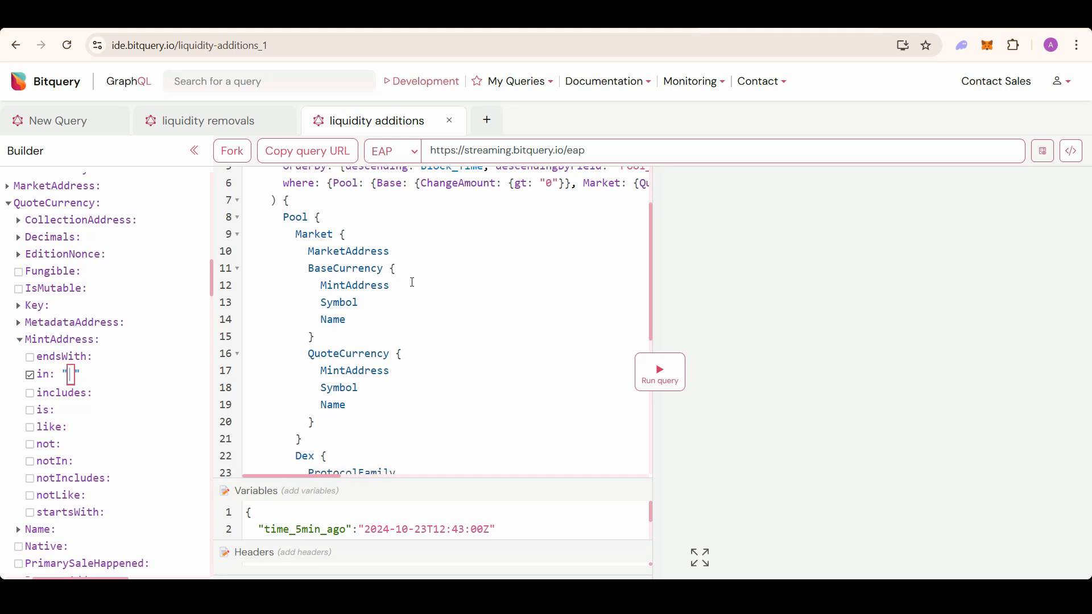
pyautogui.scroll(-3)
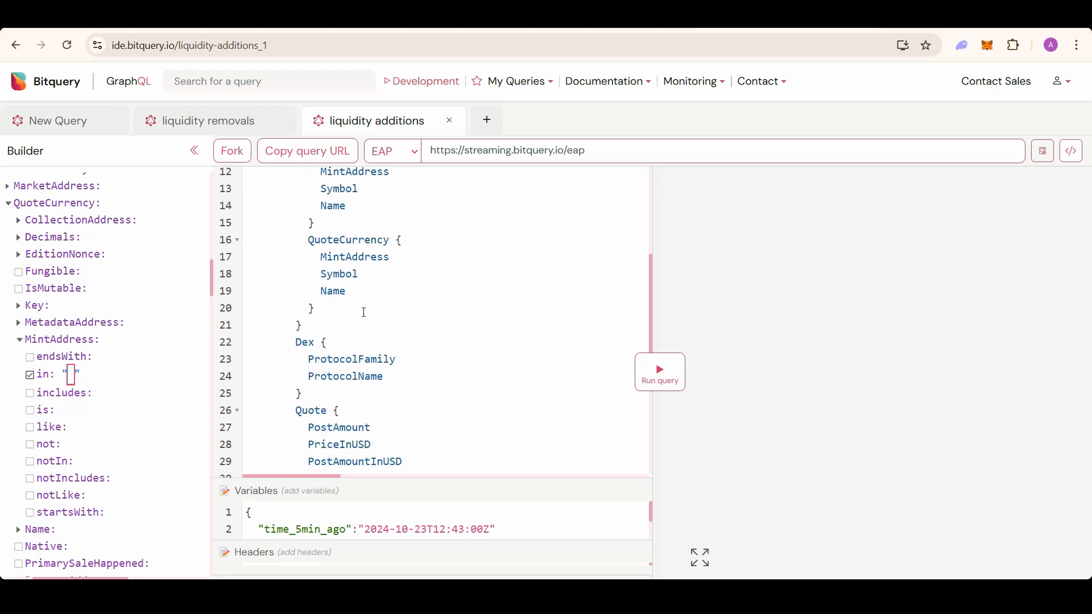
pyautogui.scroll(-3)
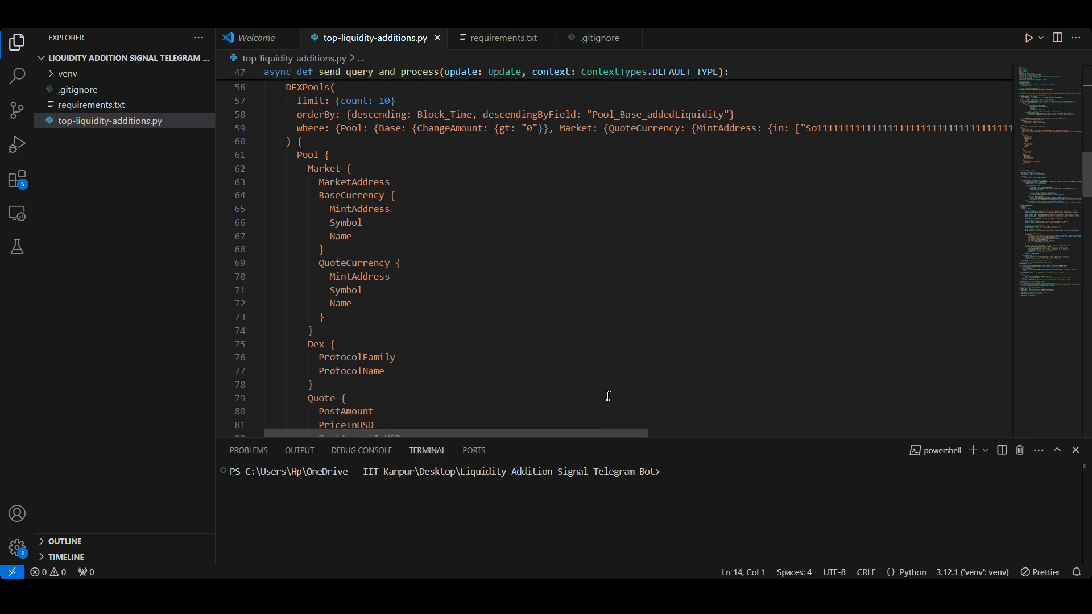
pyautogui.scroll(-3)
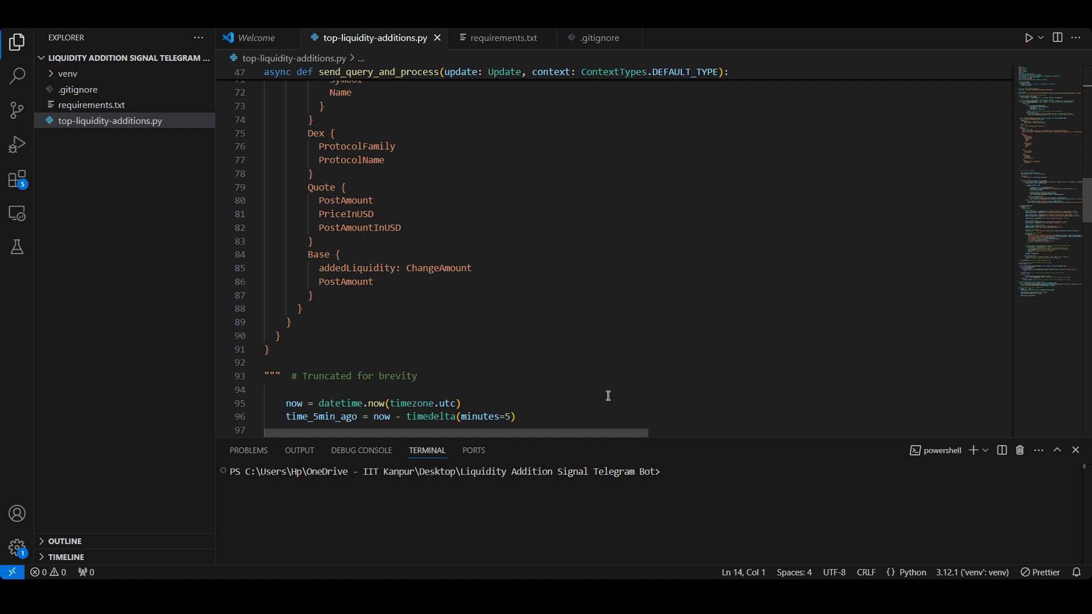
pyautogui.scroll(-3)
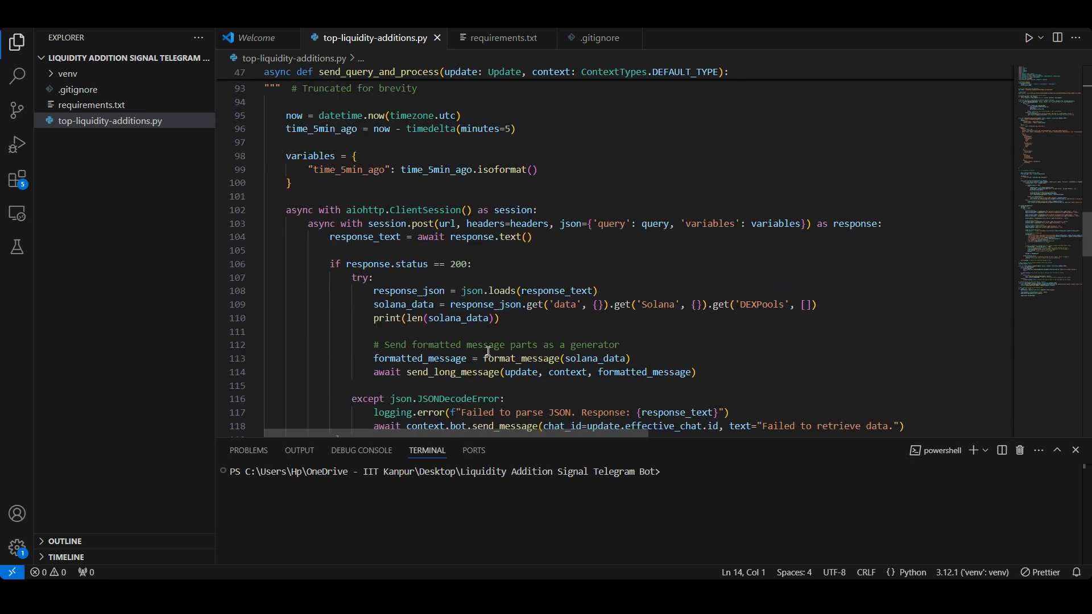
pyautogui.moveTo(580, 365)
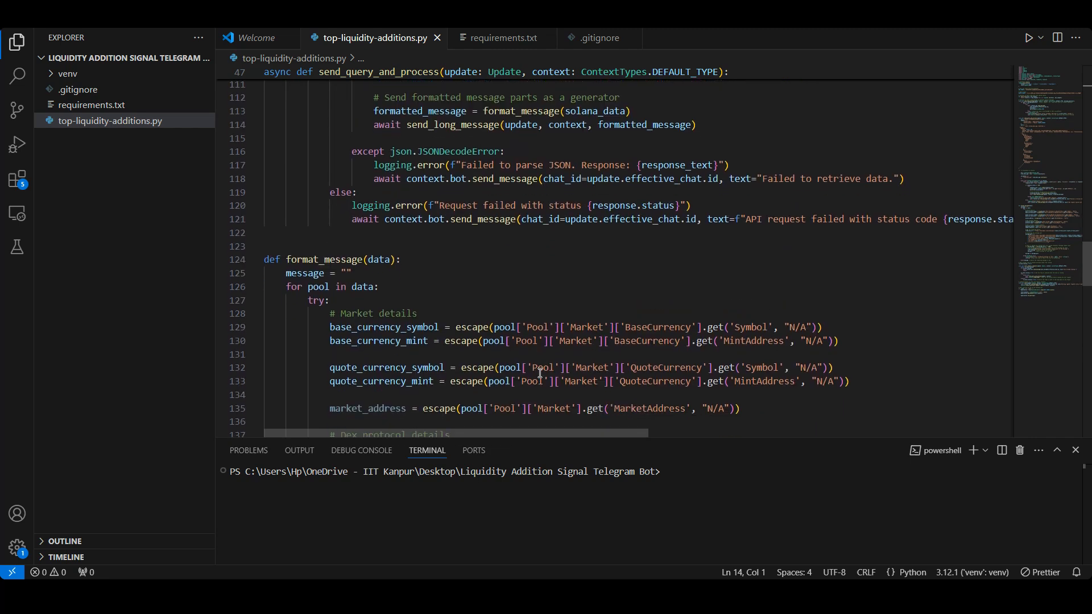
pyautogui.scroll(-3)
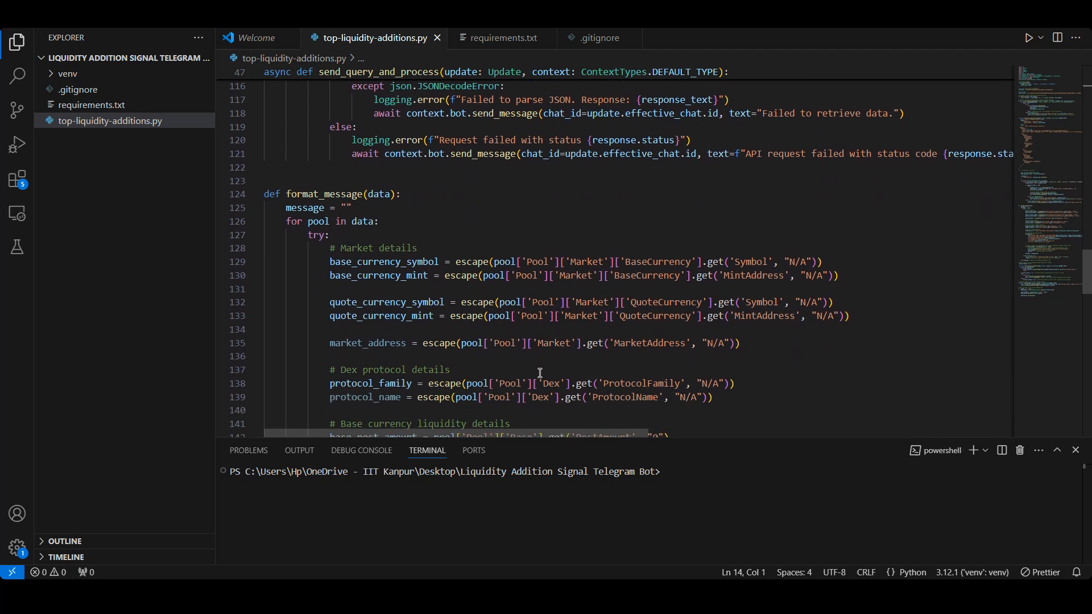
pyautogui.scroll(-3)
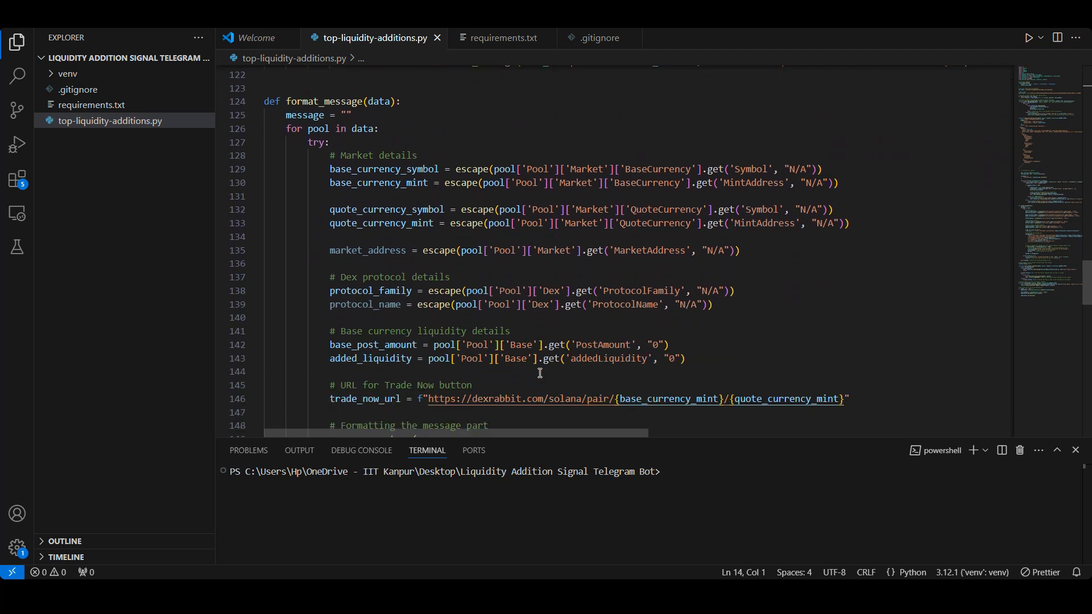
pyautogui.scroll(-3)
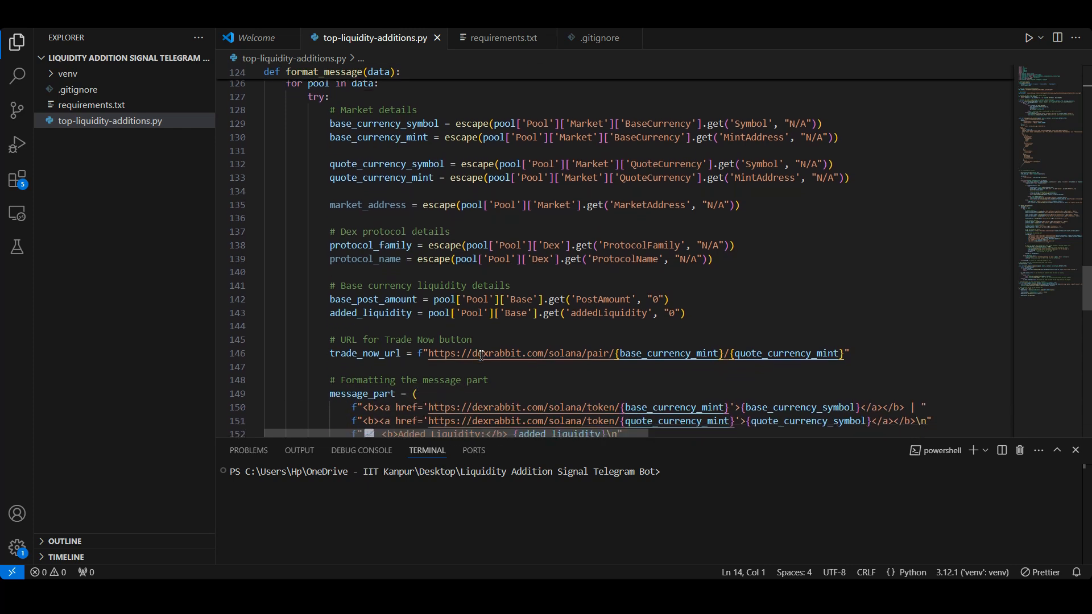
pyautogui.scroll(-3)
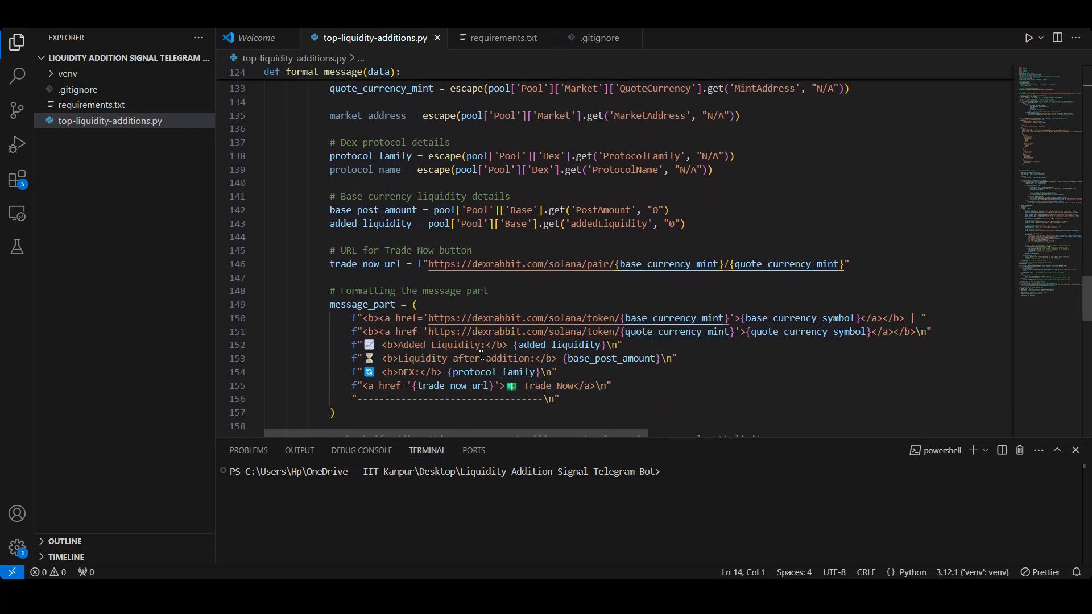
pyautogui.scroll(-3)
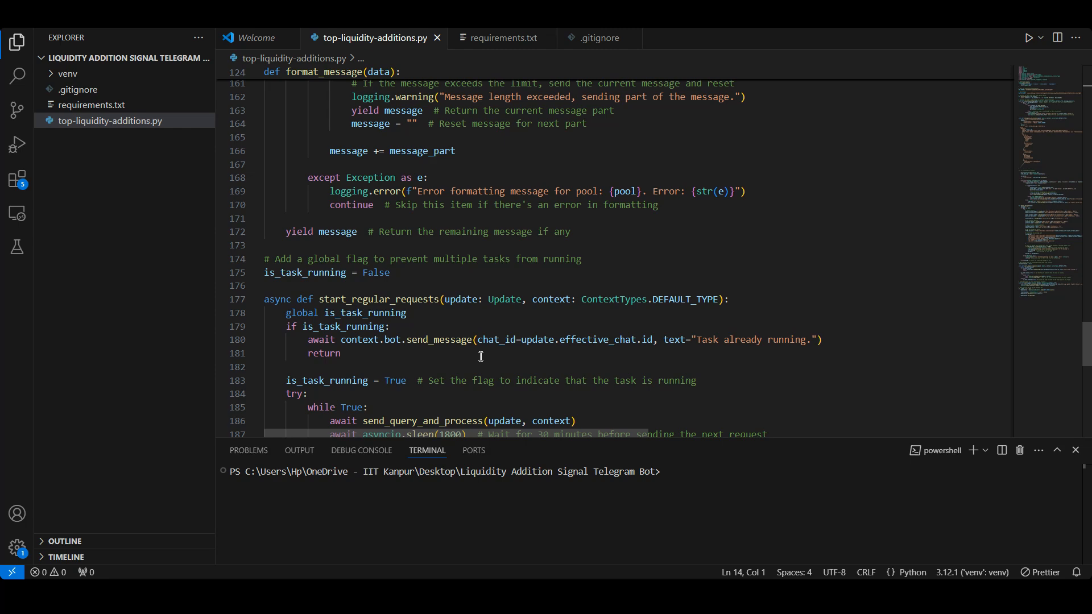
pyautogui.scroll(-3)
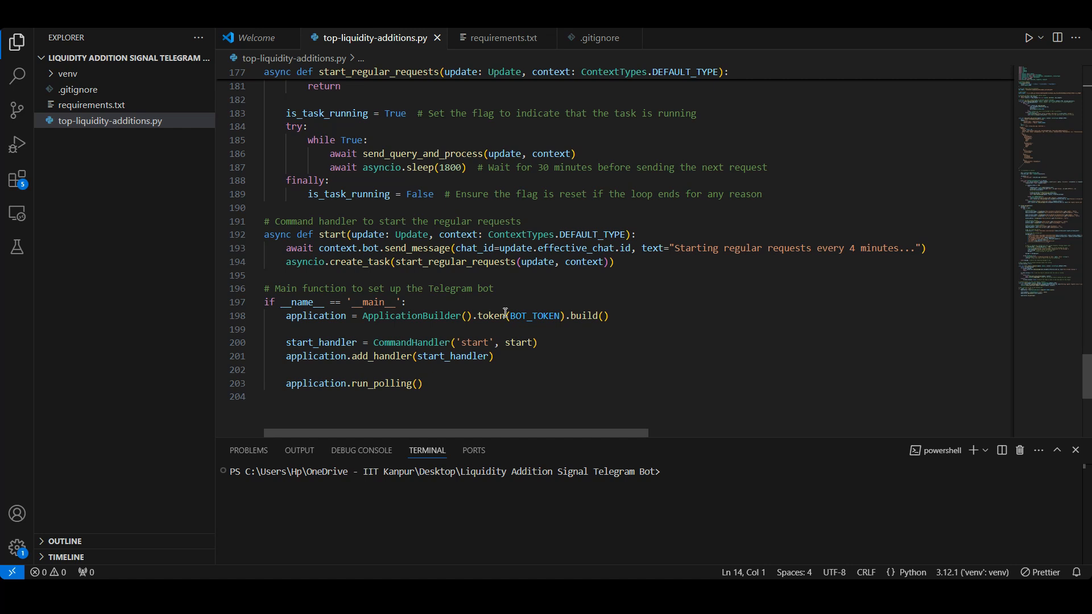
pyautogui.write('python .\\top-liquidity-additions.py')
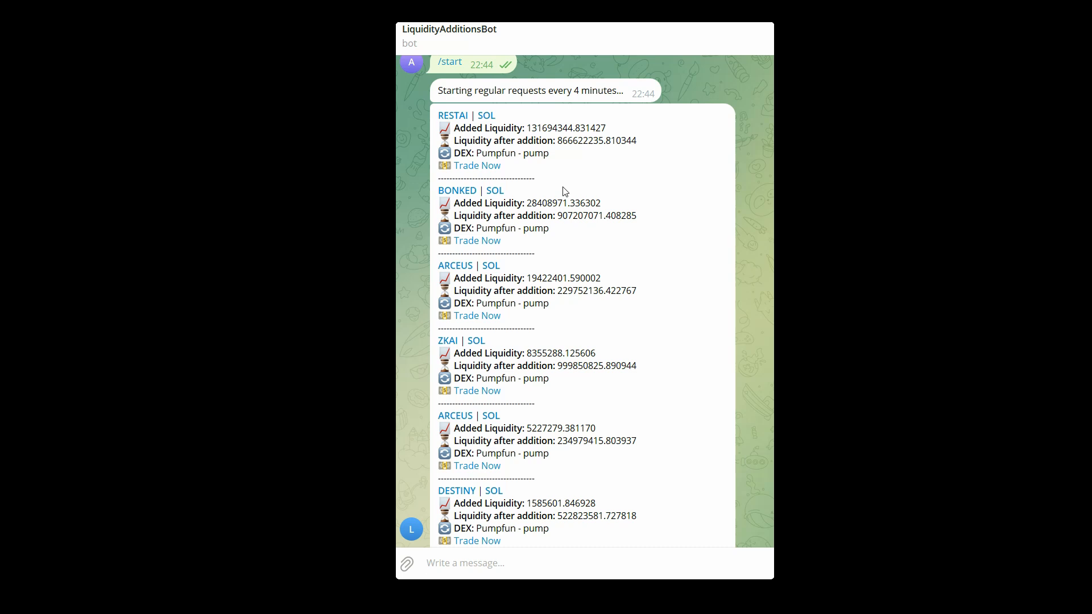
pyautogui.moveTo(476, 166)
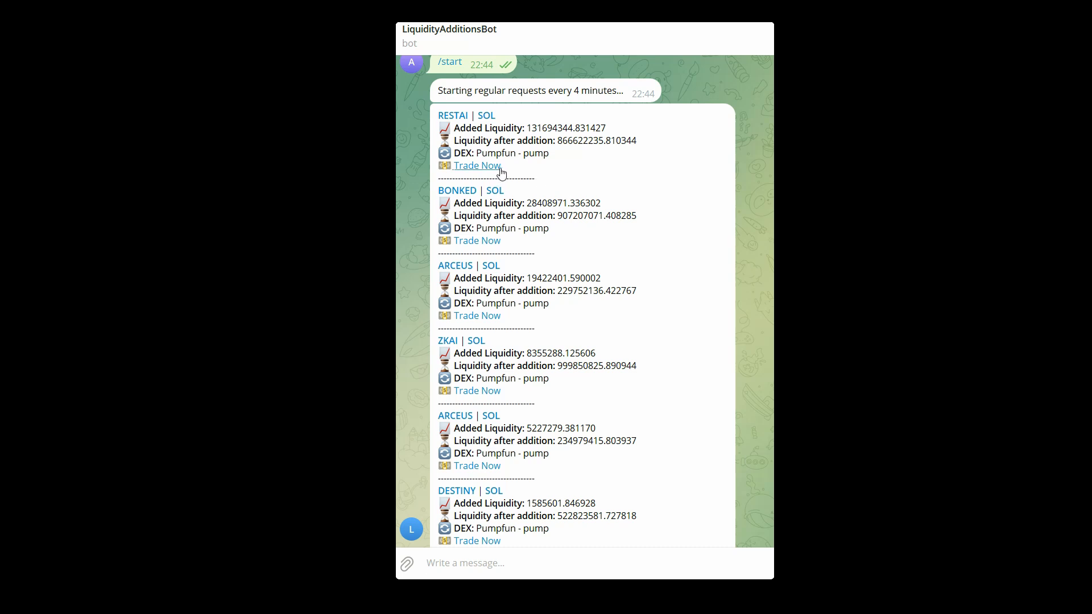